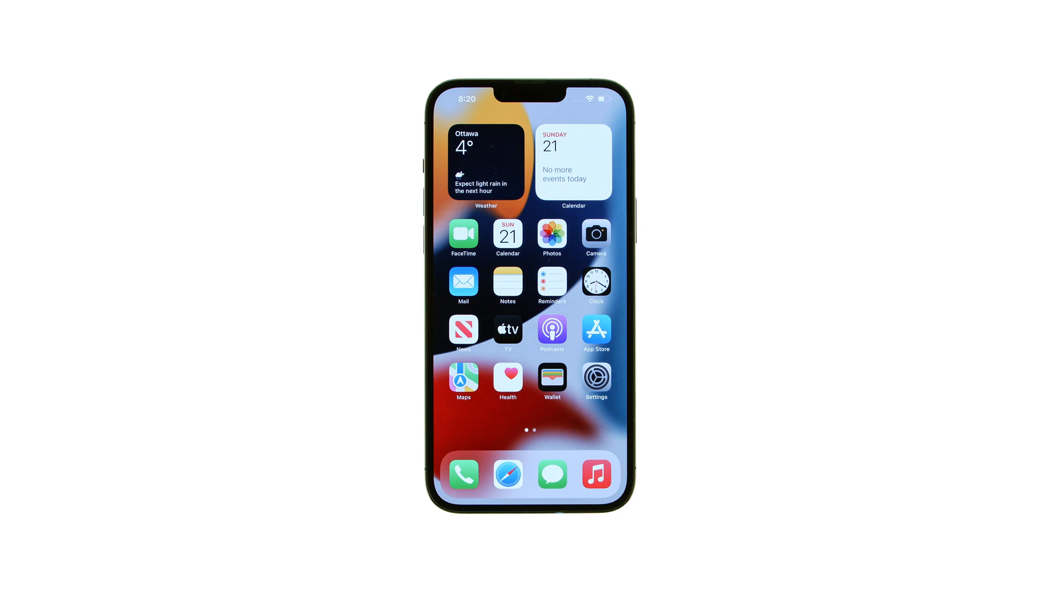
Step: Navigate to Settings > General and scroll to the Transfer or Reset iPhone entry
click(595, 375)
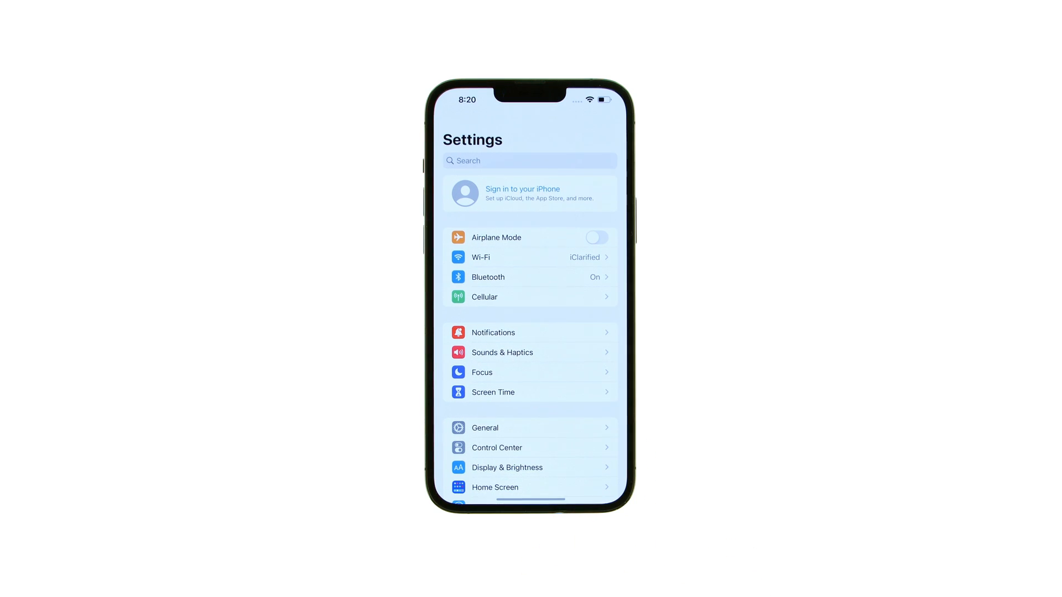
click(485, 427)
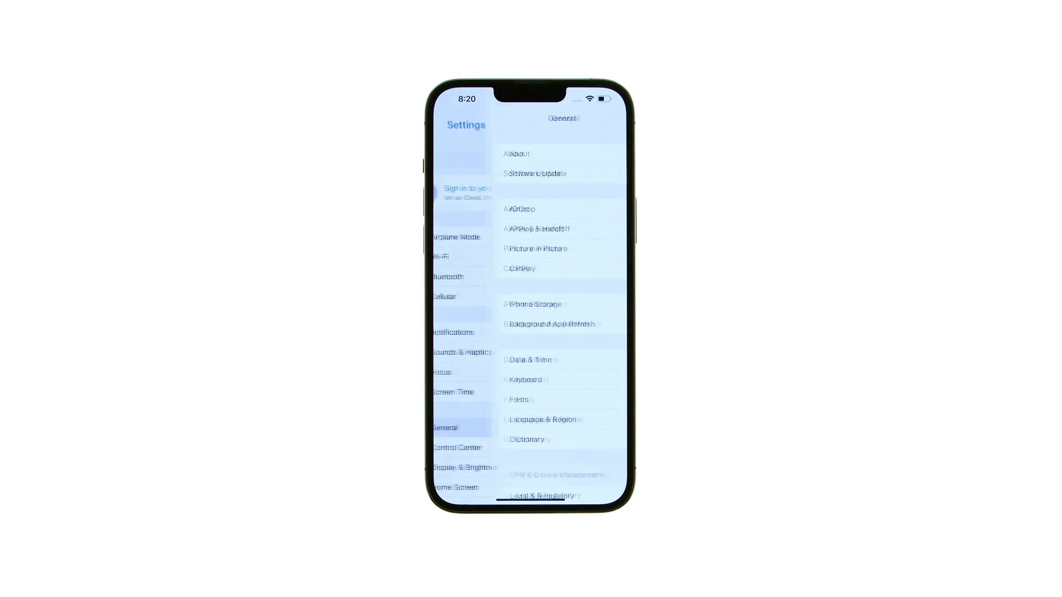
scroll(down, 3)
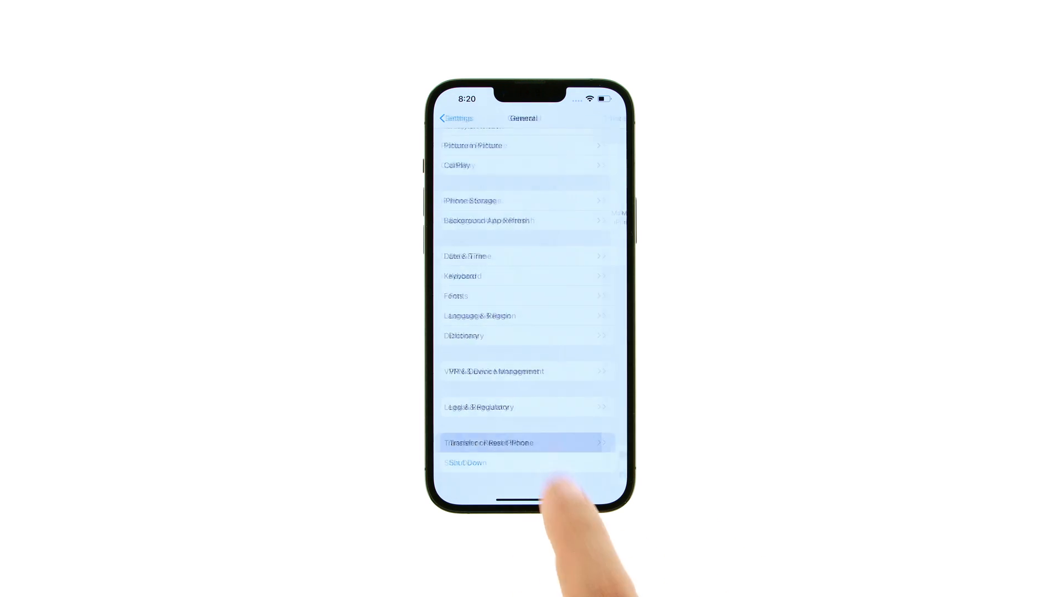
Step: Go into Transfer or Reset iPhone and bring up the Reset options list
click(527, 442)
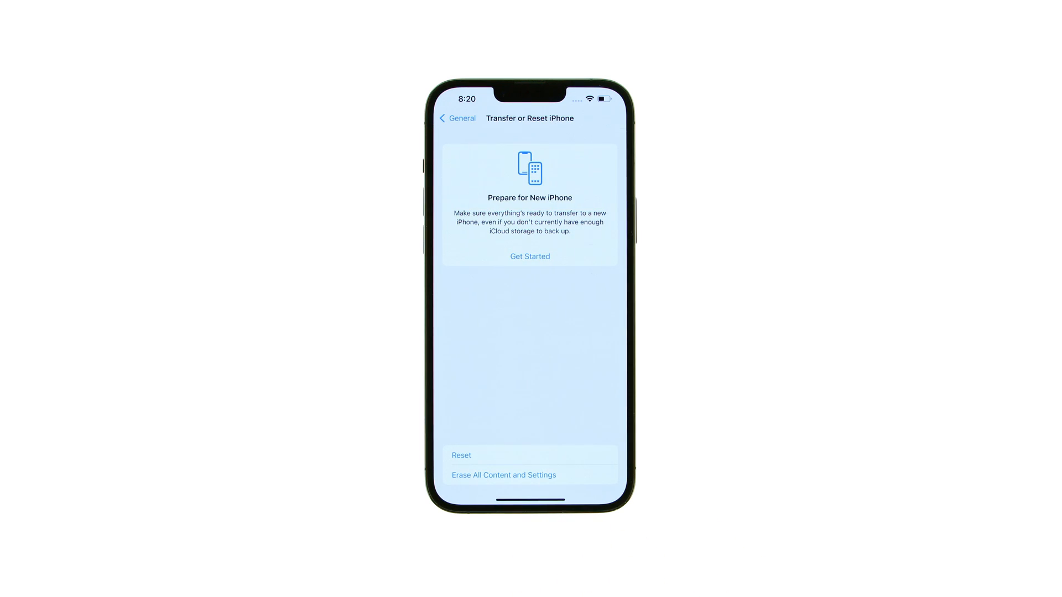
click(460, 455)
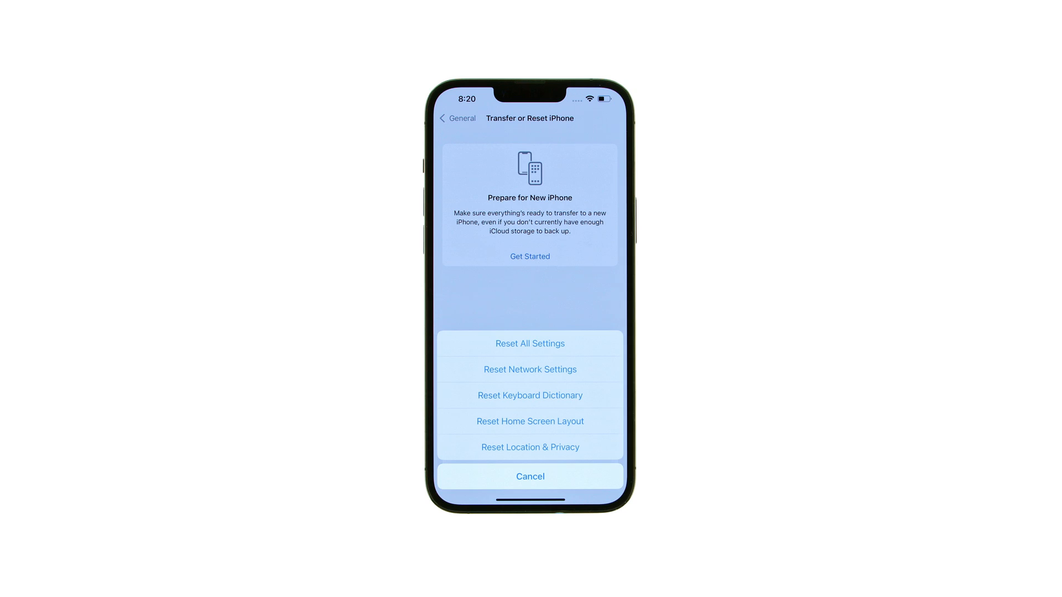
Step: Choose Reset All Settings and confirm through both prompts so the iPhone restarts
click(529, 343)
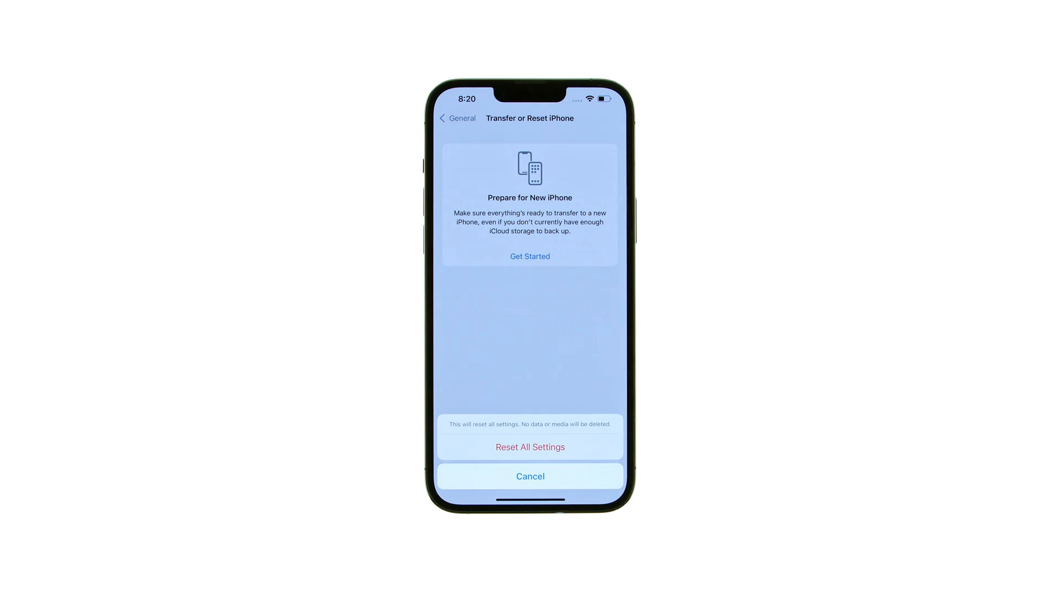
click(530, 447)
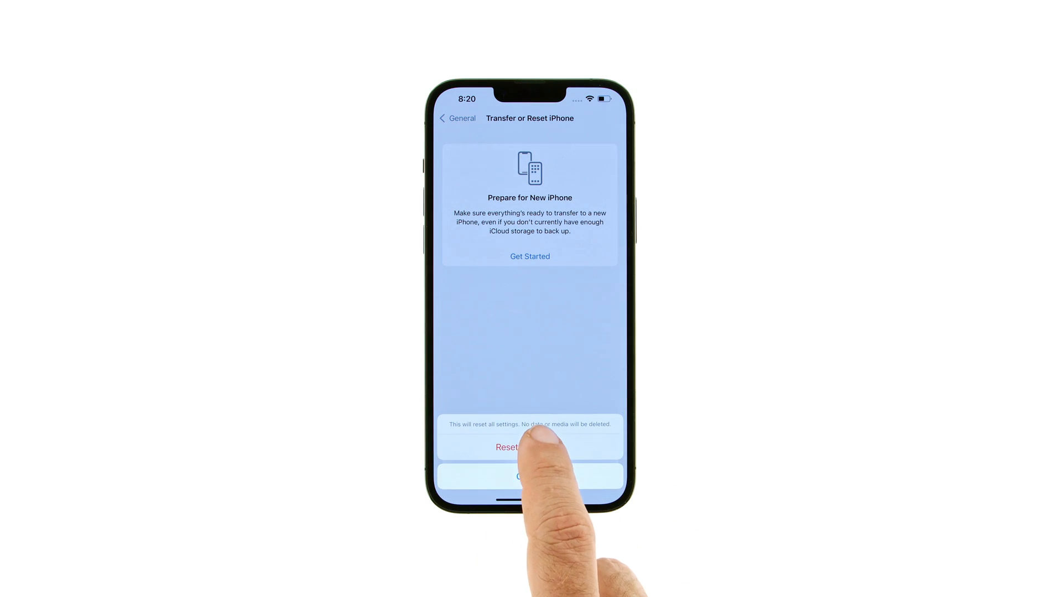
click(530, 447)
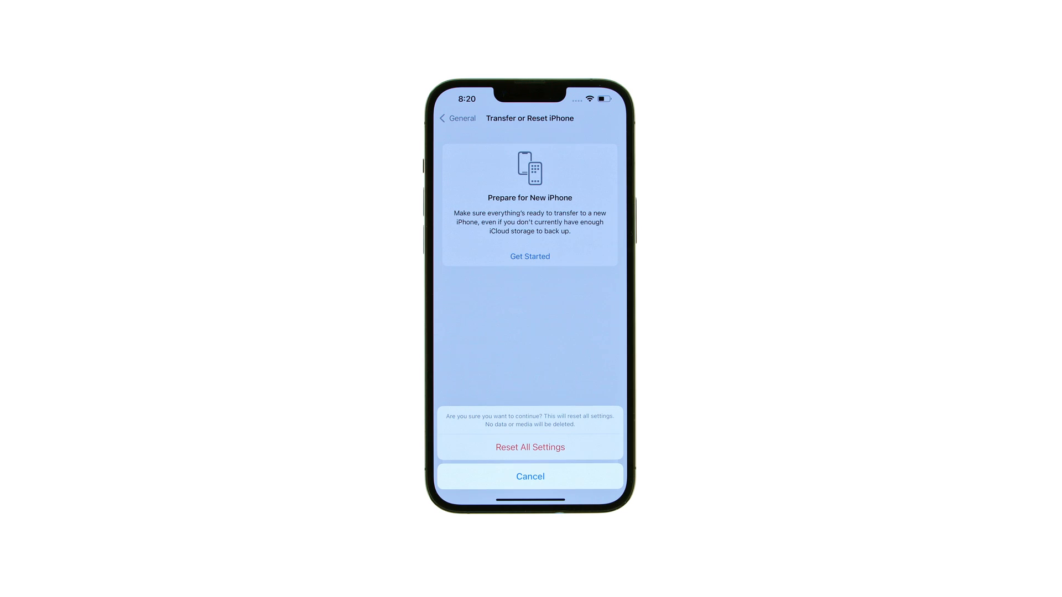
click(530, 447)
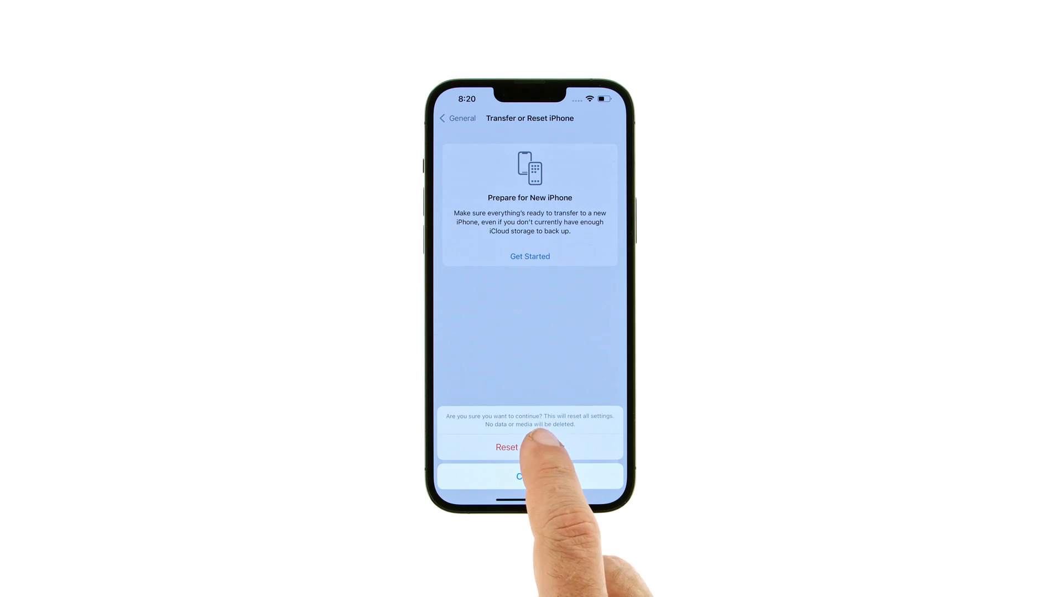
click(506, 447)
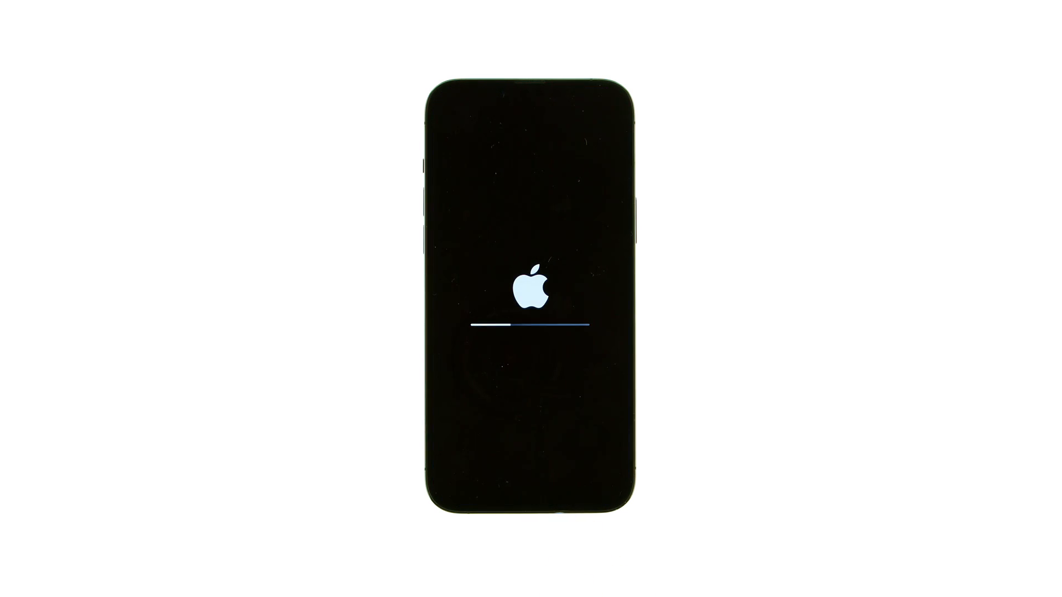